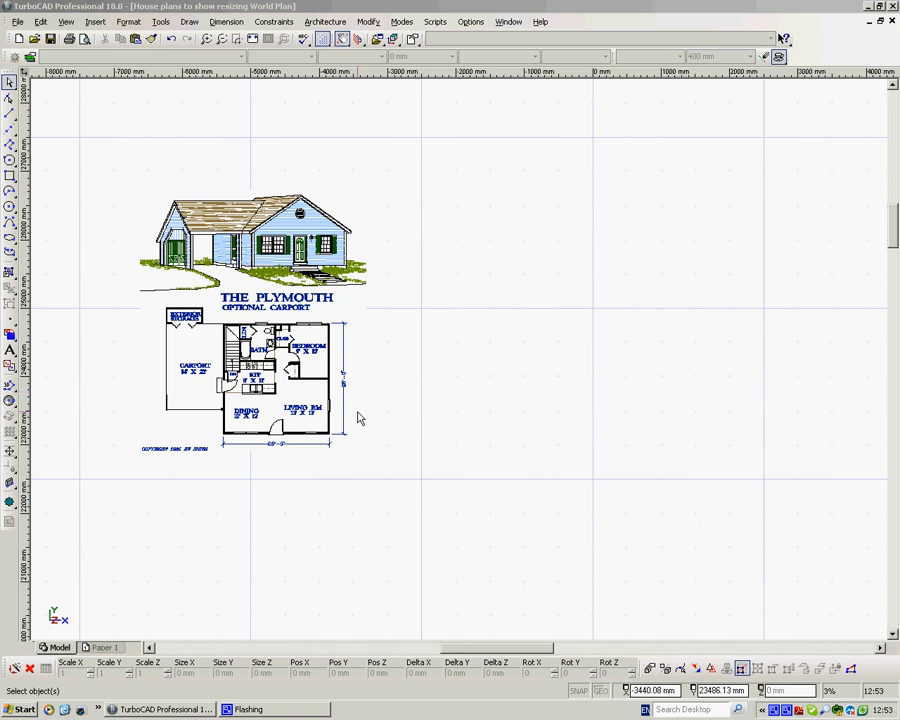
pyautogui.moveTo(435, 410)
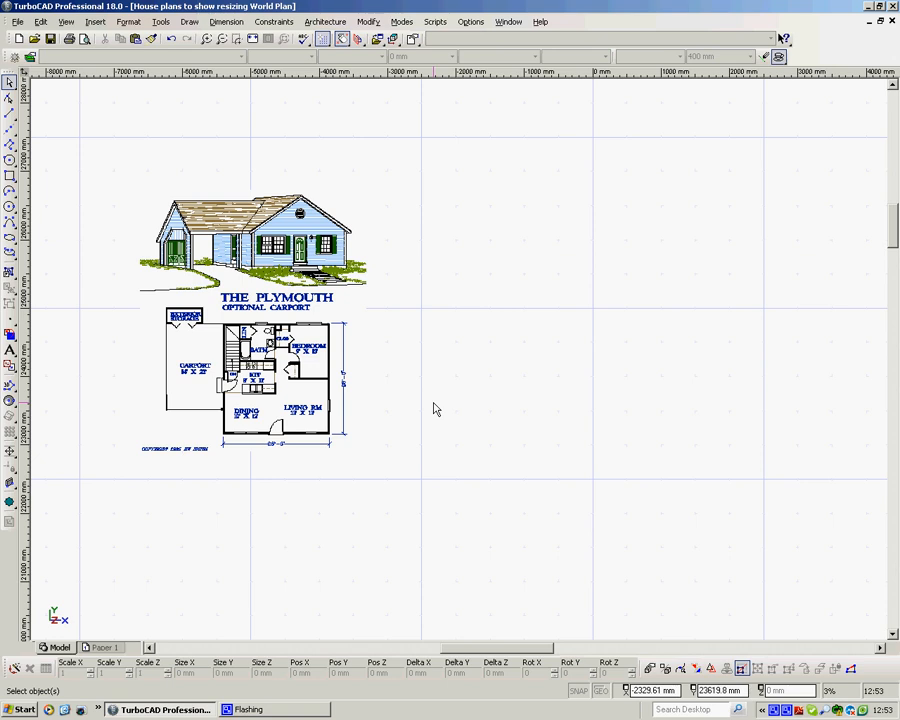
pyautogui.moveTo(312, 460)
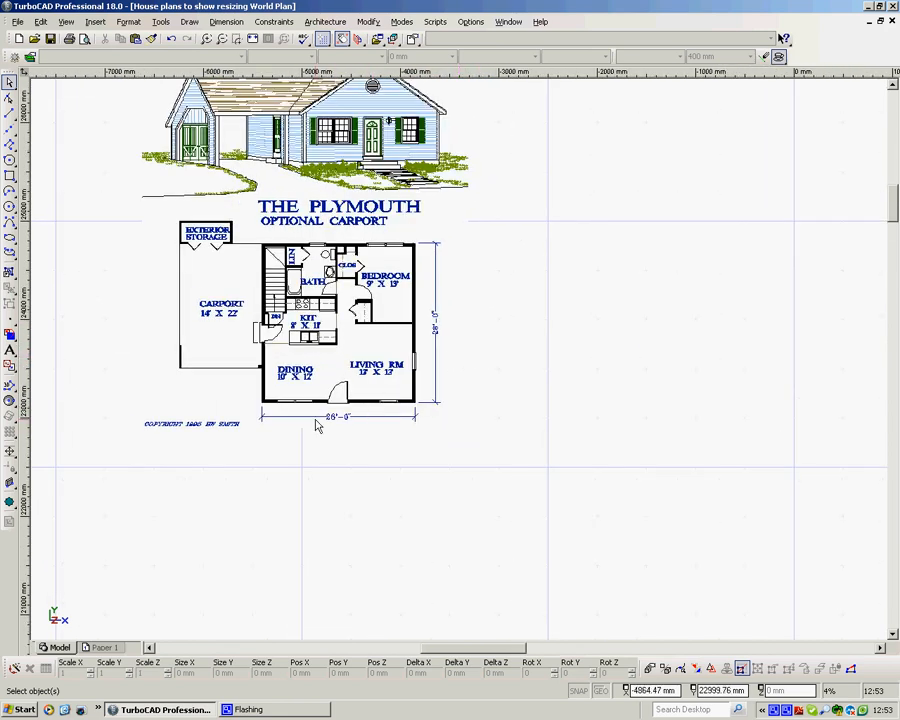
pyautogui.moveTo(310, 528)
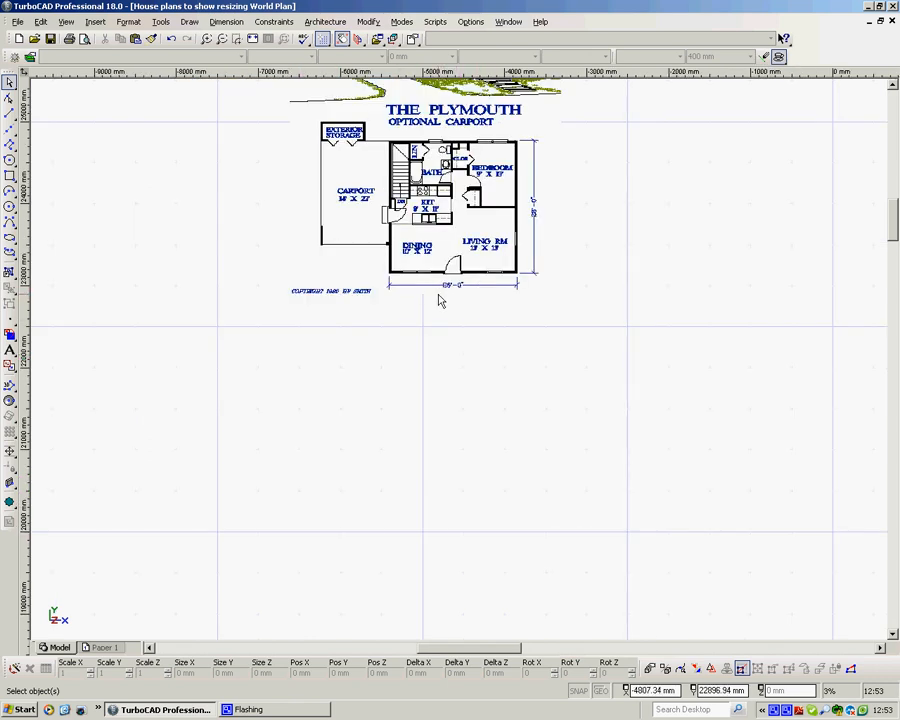
pyautogui.moveTo(650, 345)
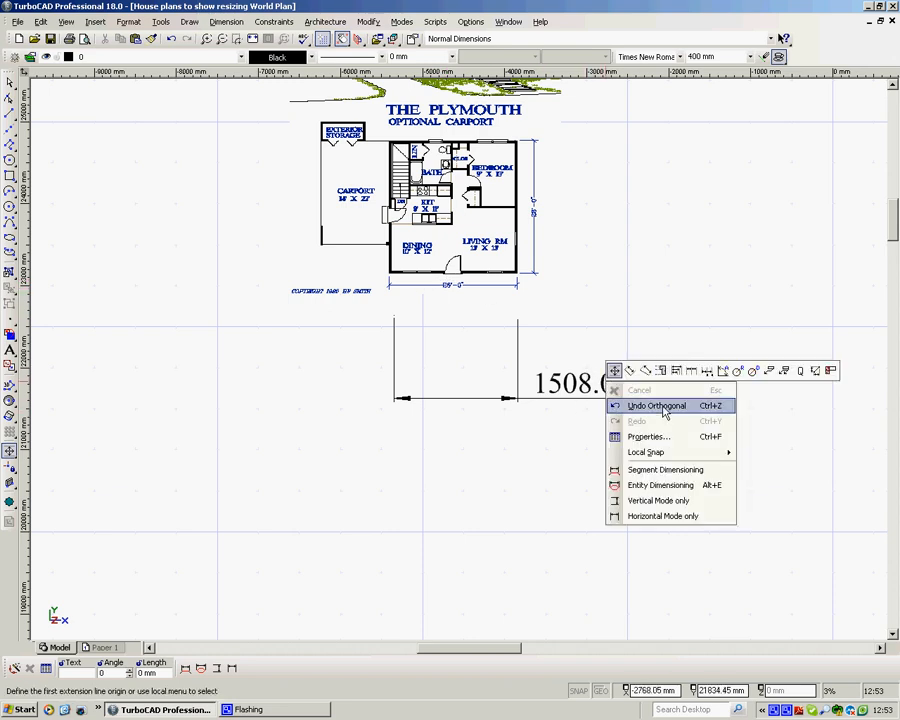
# - Scale the house plan picture up to about ten metres across
pyautogui.click(656, 405)
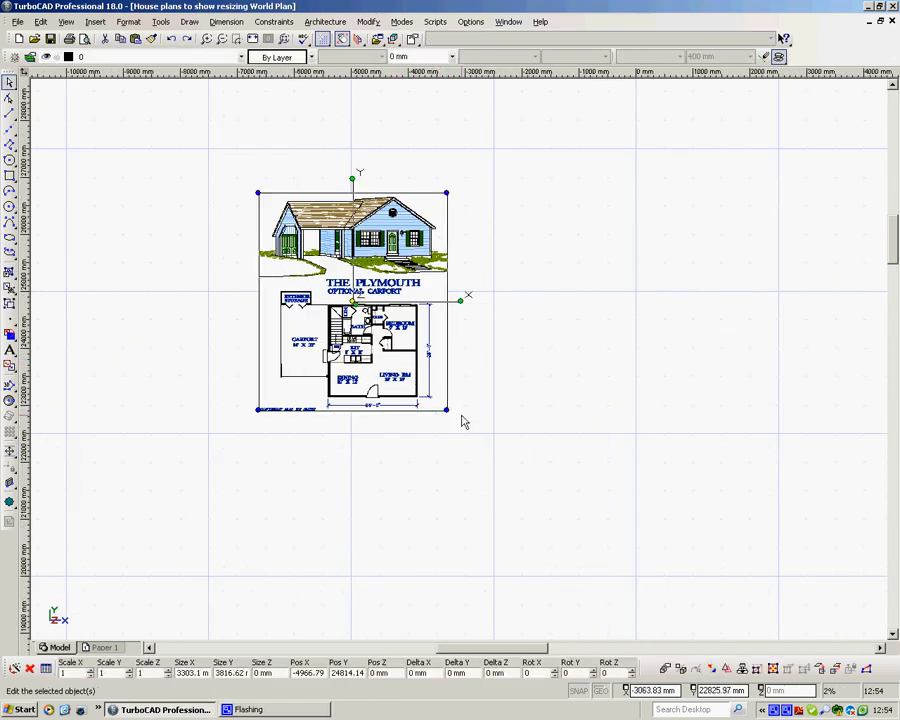
pyautogui.moveTo(476, 407)
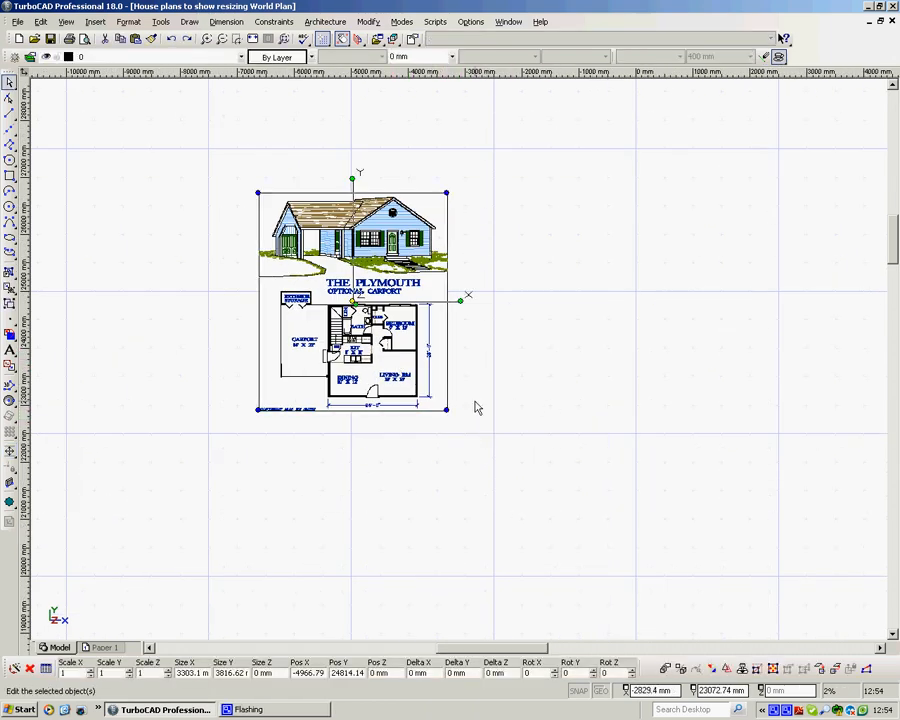
pyautogui.moveTo(225, 310)
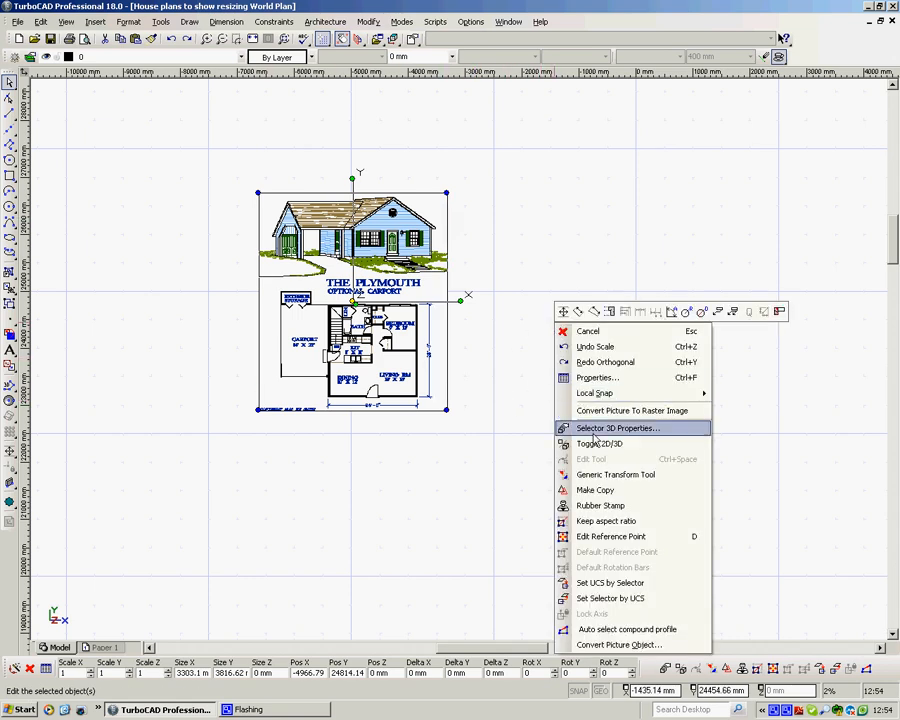
pyautogui.moveTo(605, 521)
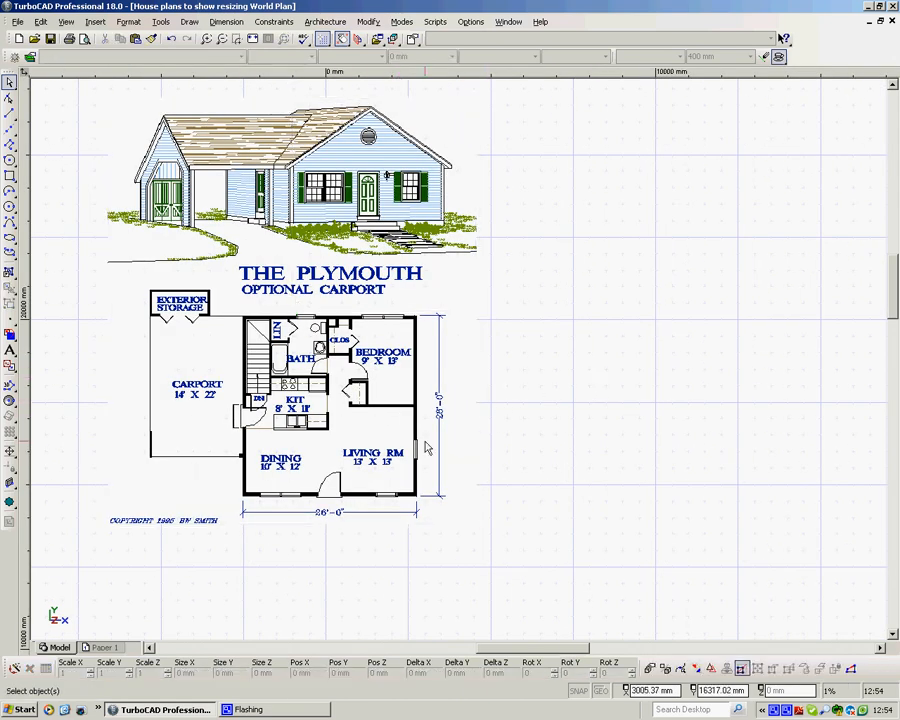
pyautogui.scroll(-3)
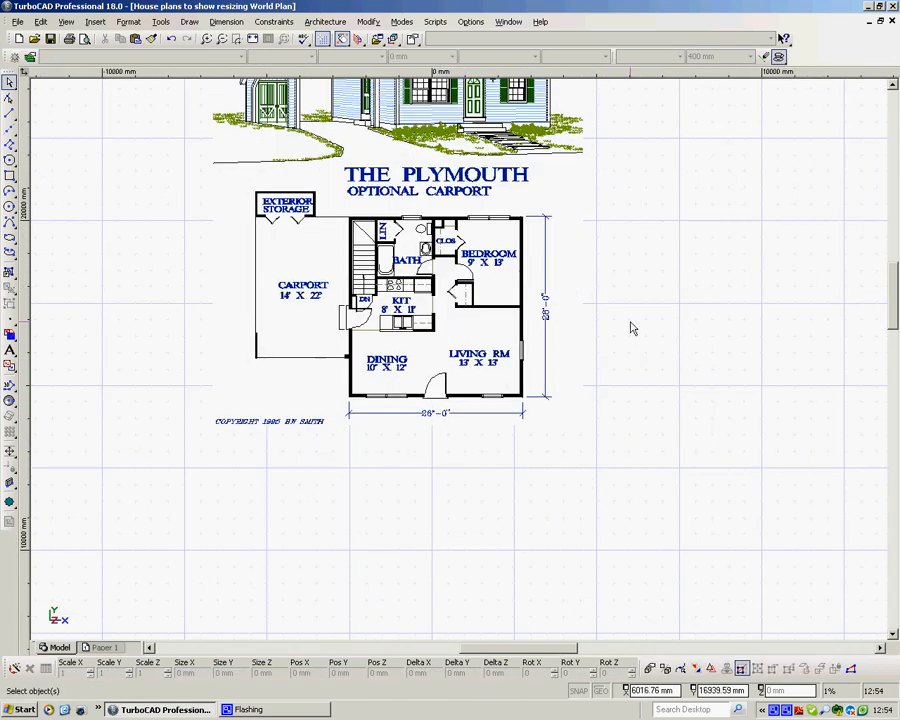
# - Dimension the 26'-0" bottom wall orthogonally, reading about 5256.24 mm
pyautogui.rightClick(630, 328)
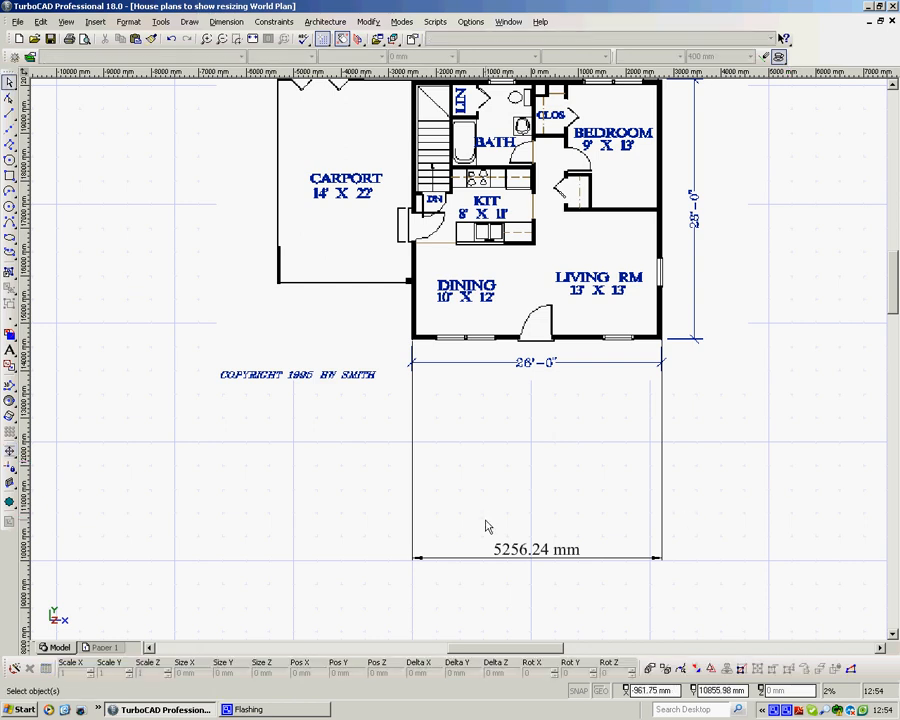
pyautogui.click(536, 549)
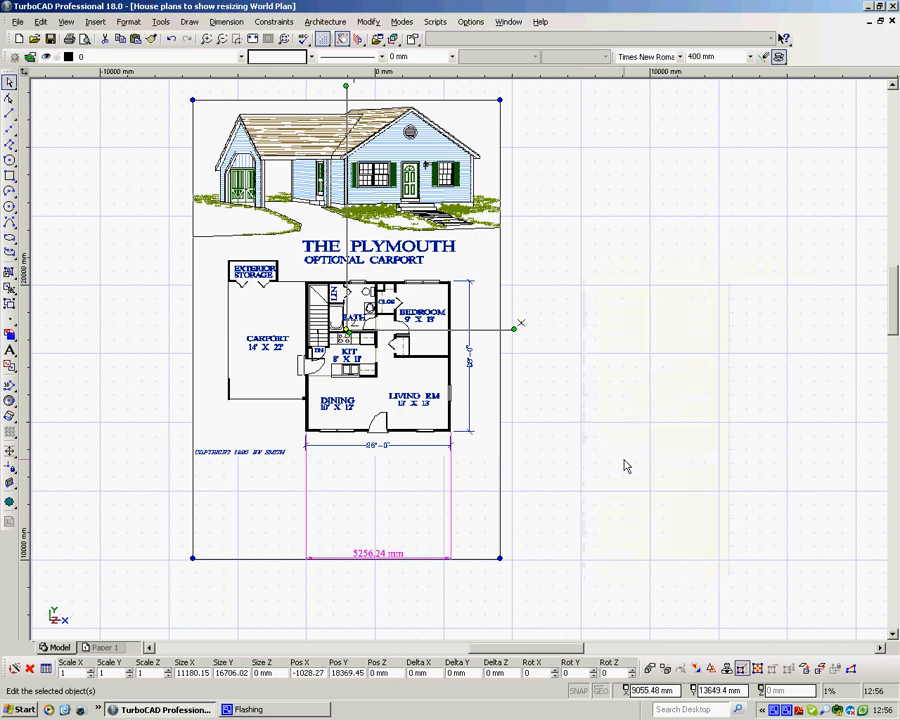
pyautogui.moveTo(297, 462)
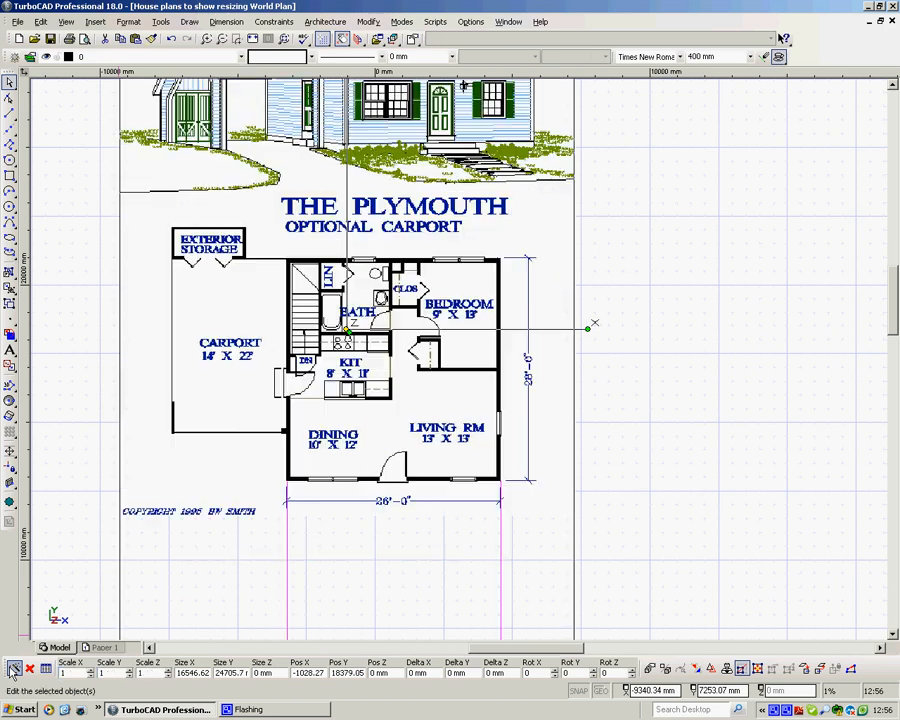
pyautogui.moveTo(517, 467)
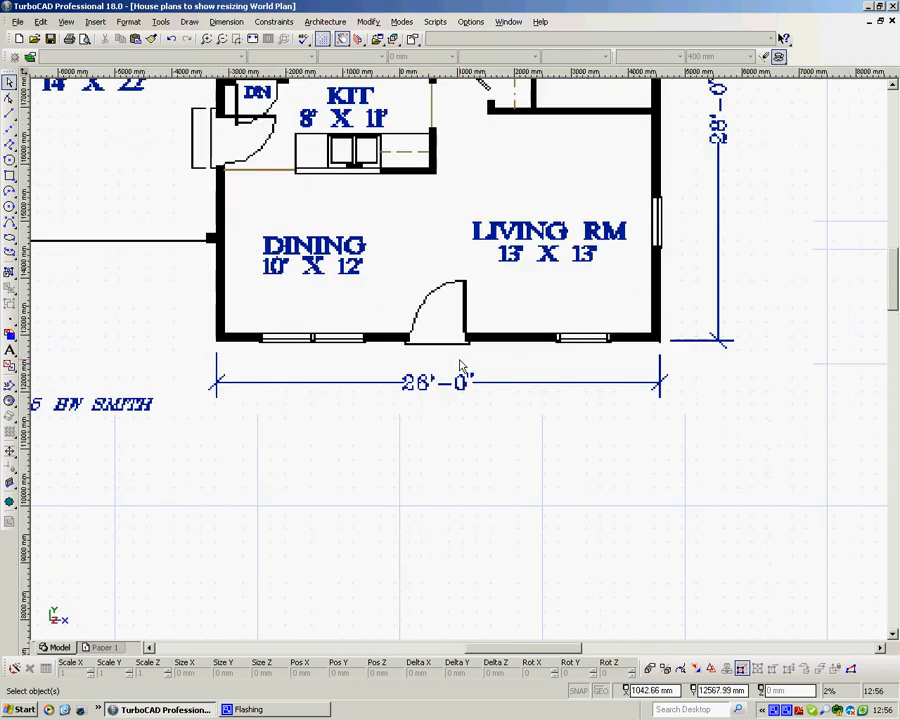
pyautogui.rightClick(460, 365)
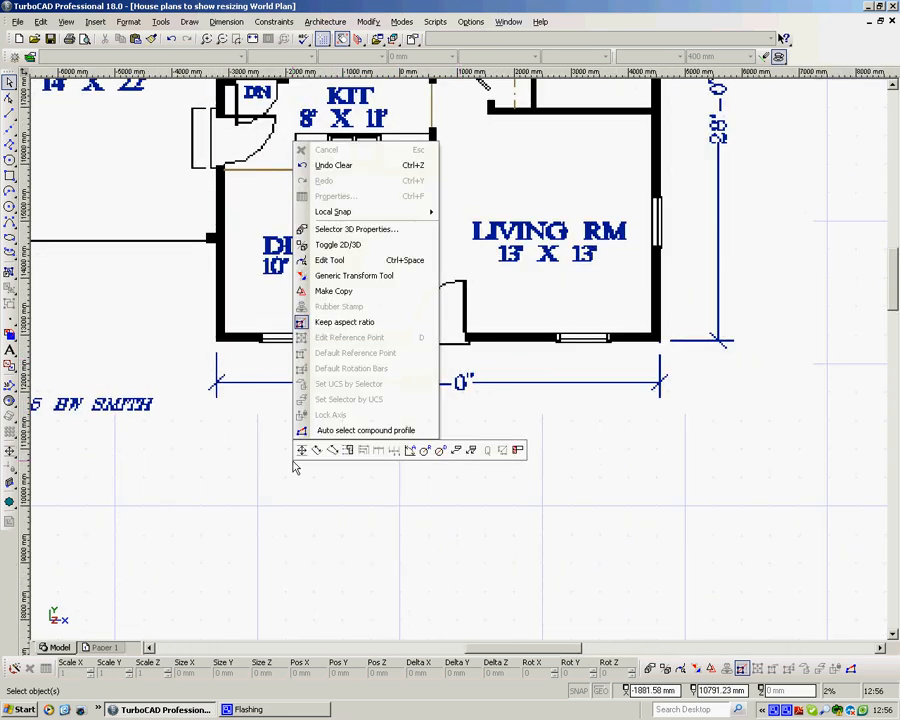
pyautogui.moveTo(324, 152)
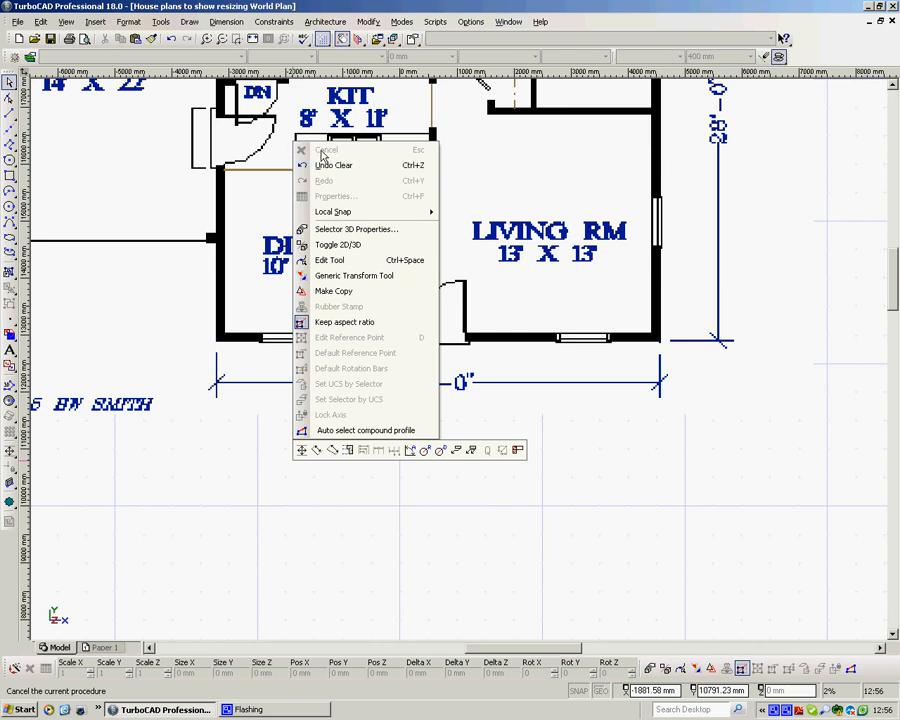